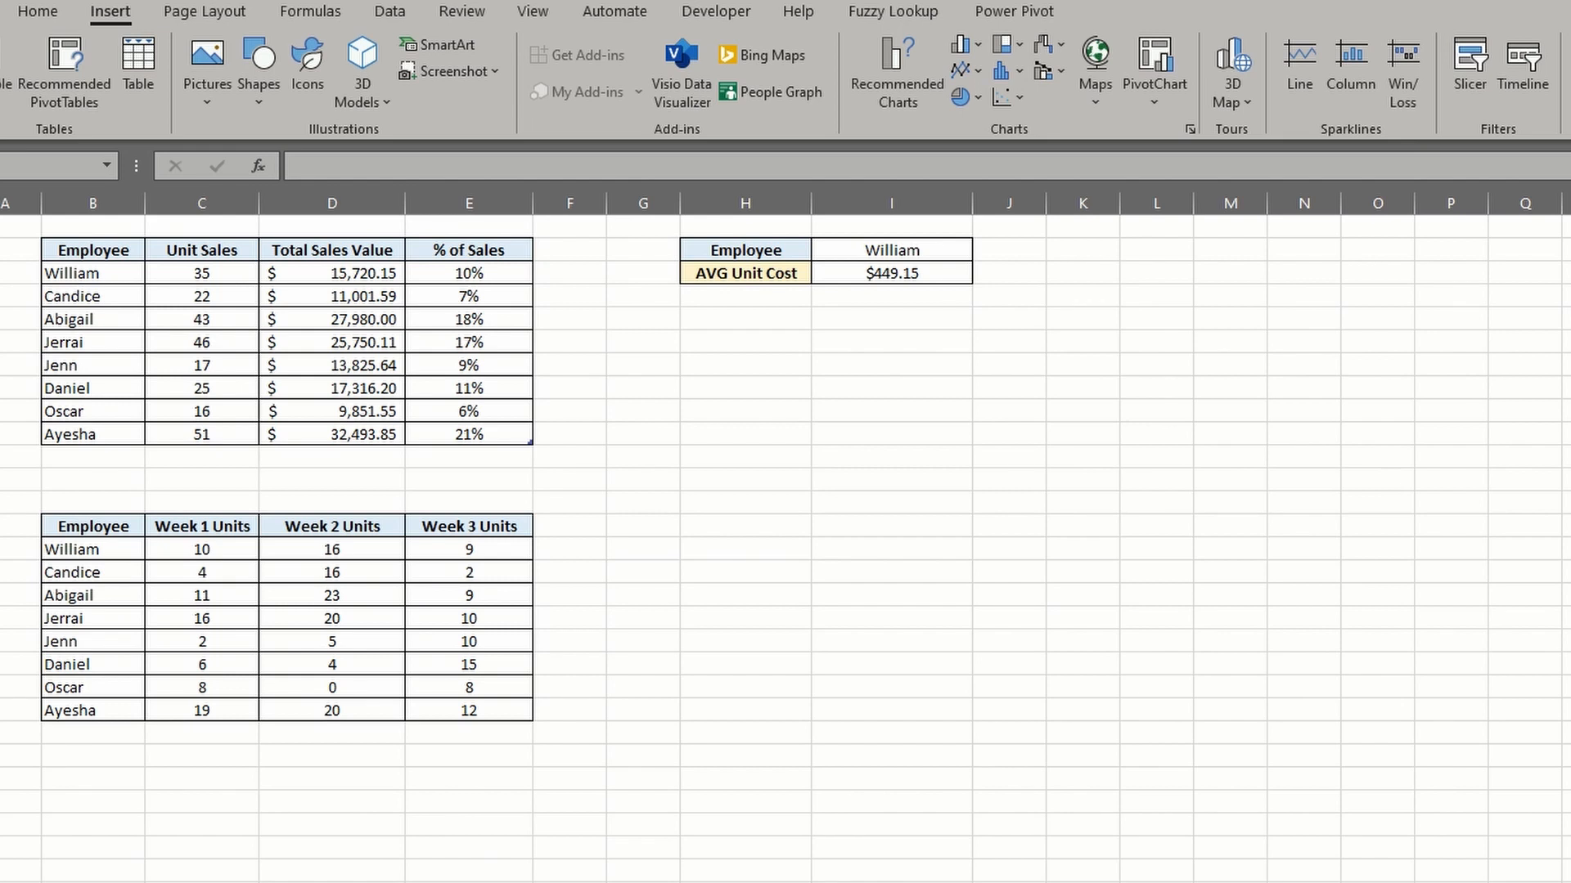
- Choose Abigail in the Employee picker so AVG Unit Cost in I3 shows $650.70 via its FILTER formula
left_click(1376, 480)
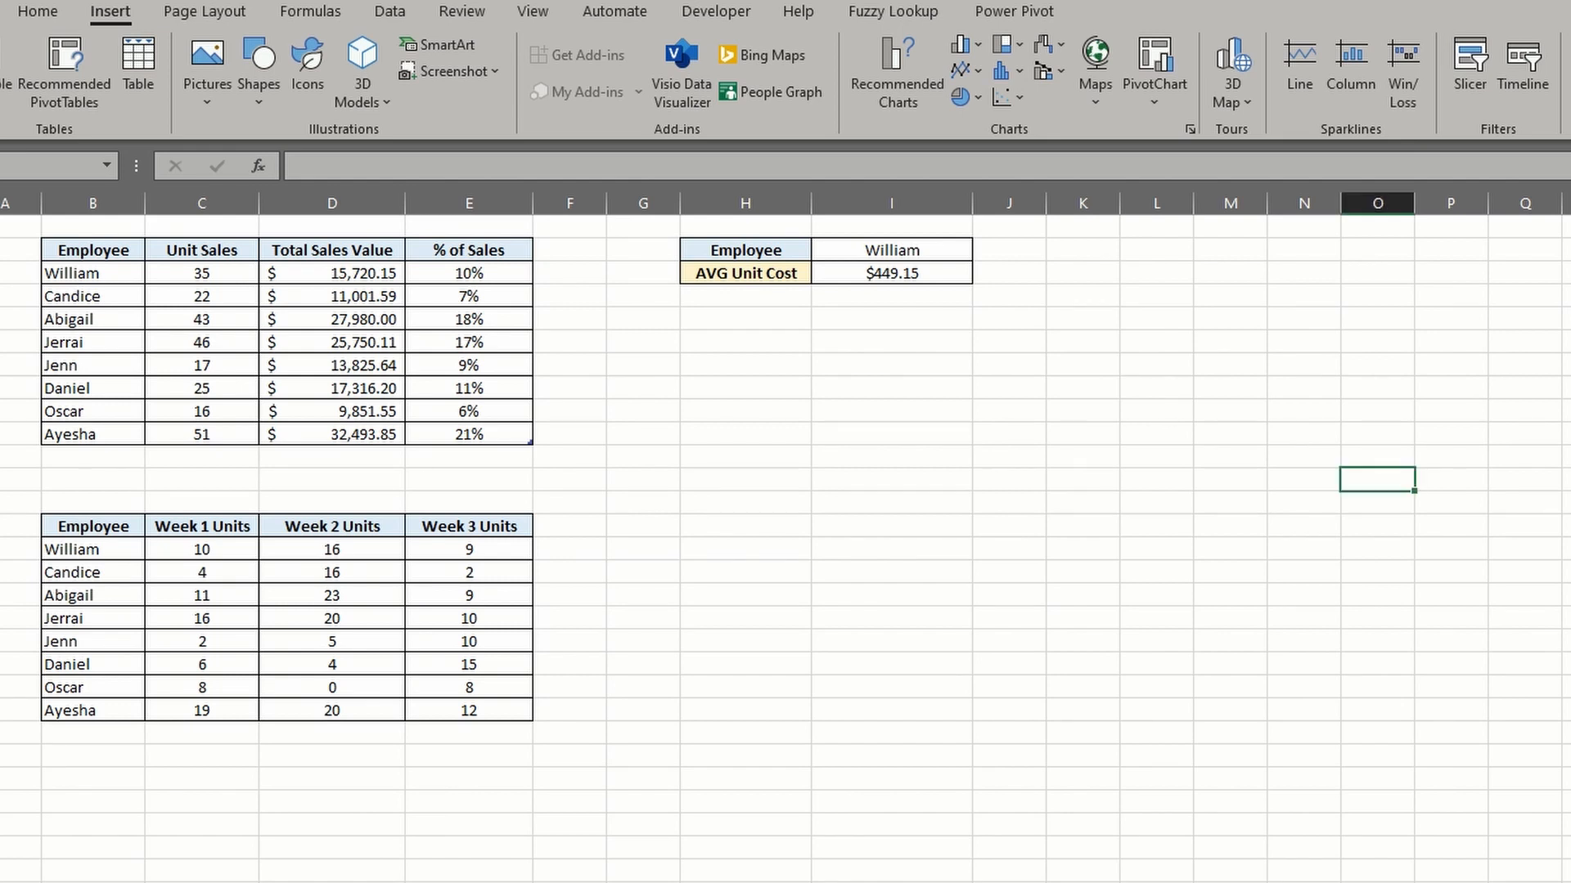
left_click(982, 249)
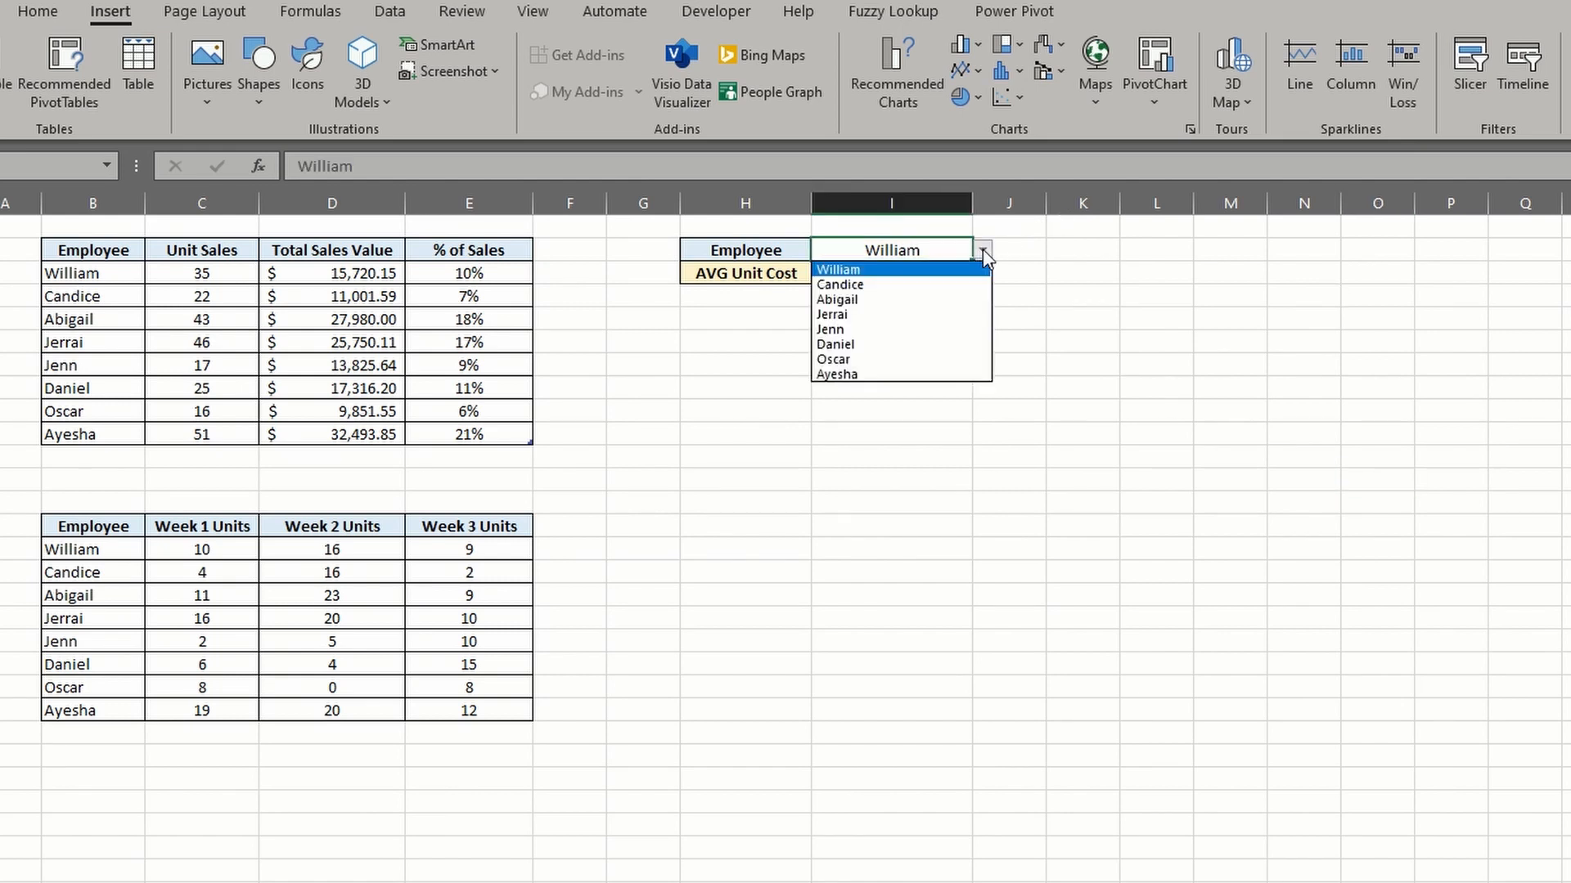
left_click(836, 297)
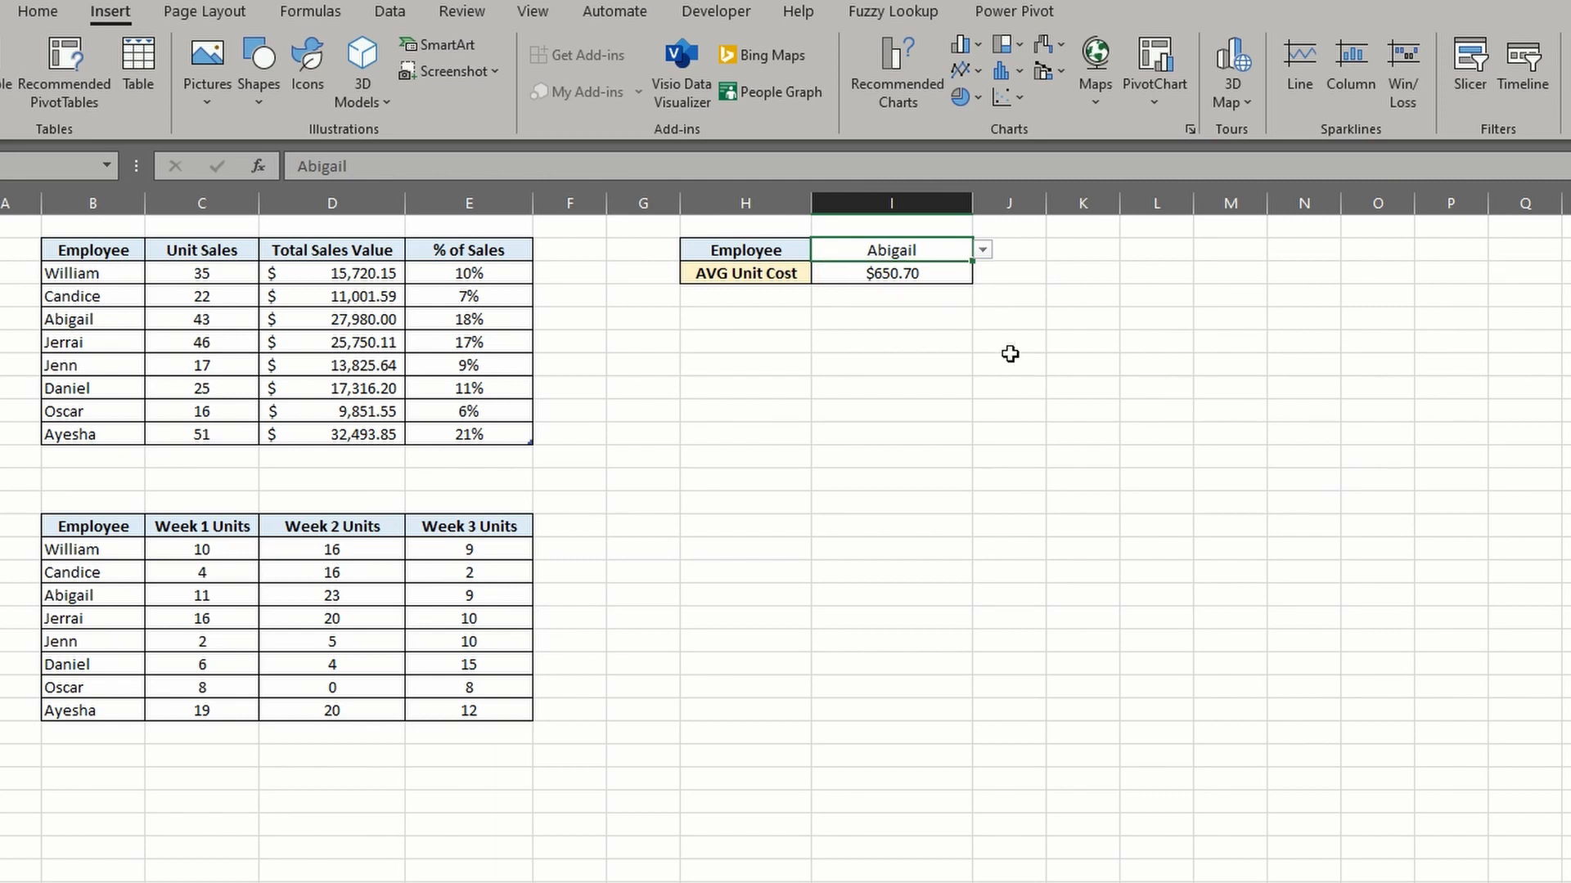
left_click(890, 274)
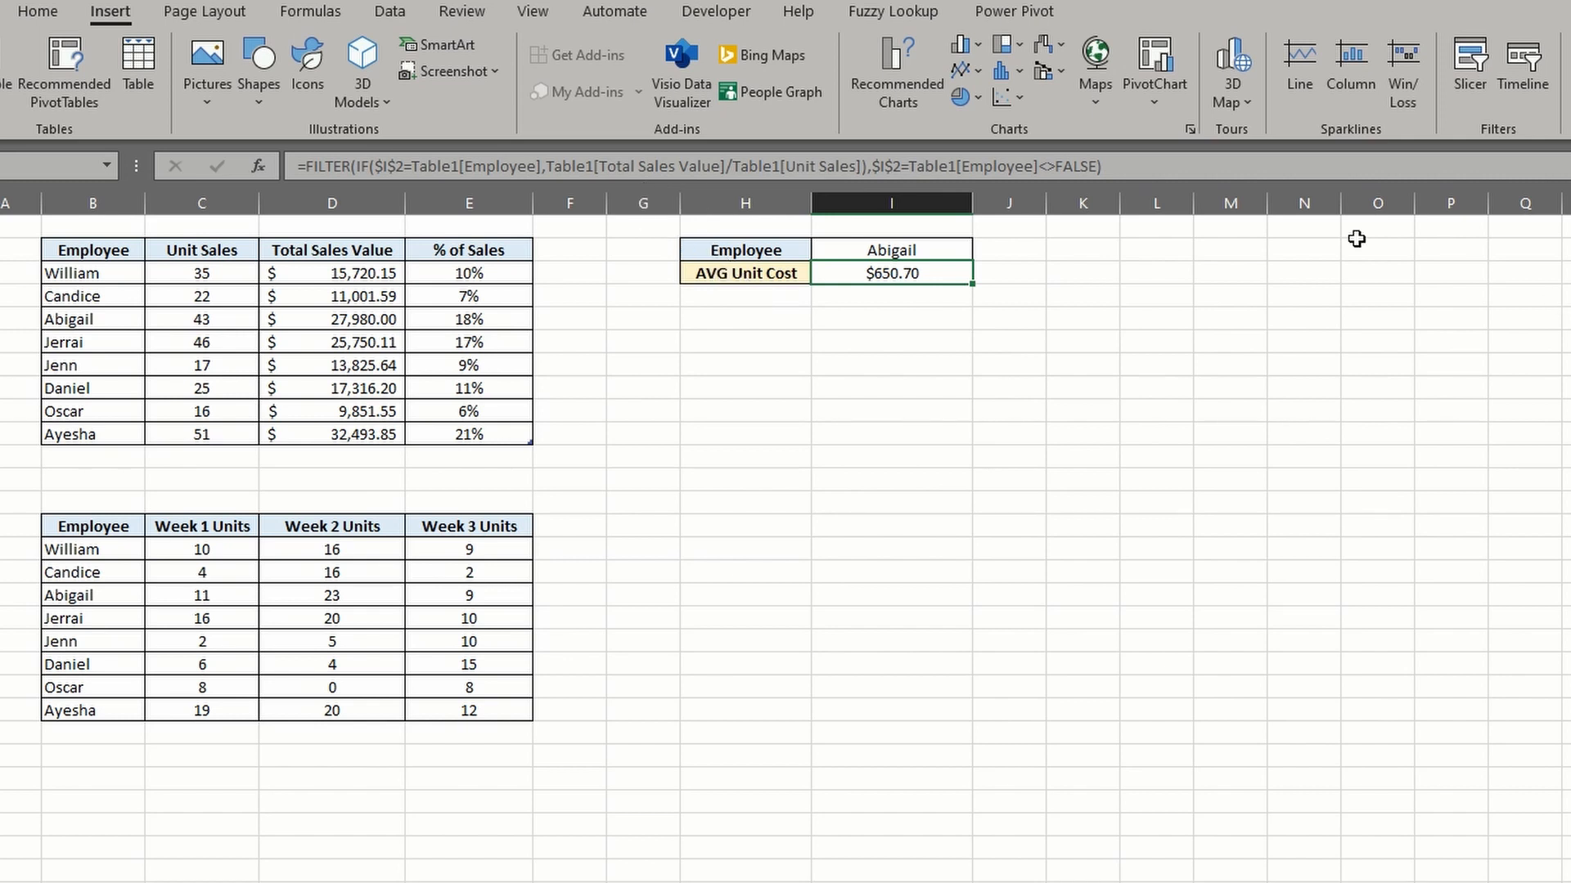
- Trace precedents of I3 back to the employee picker and the sales table
left_click(309, 11)
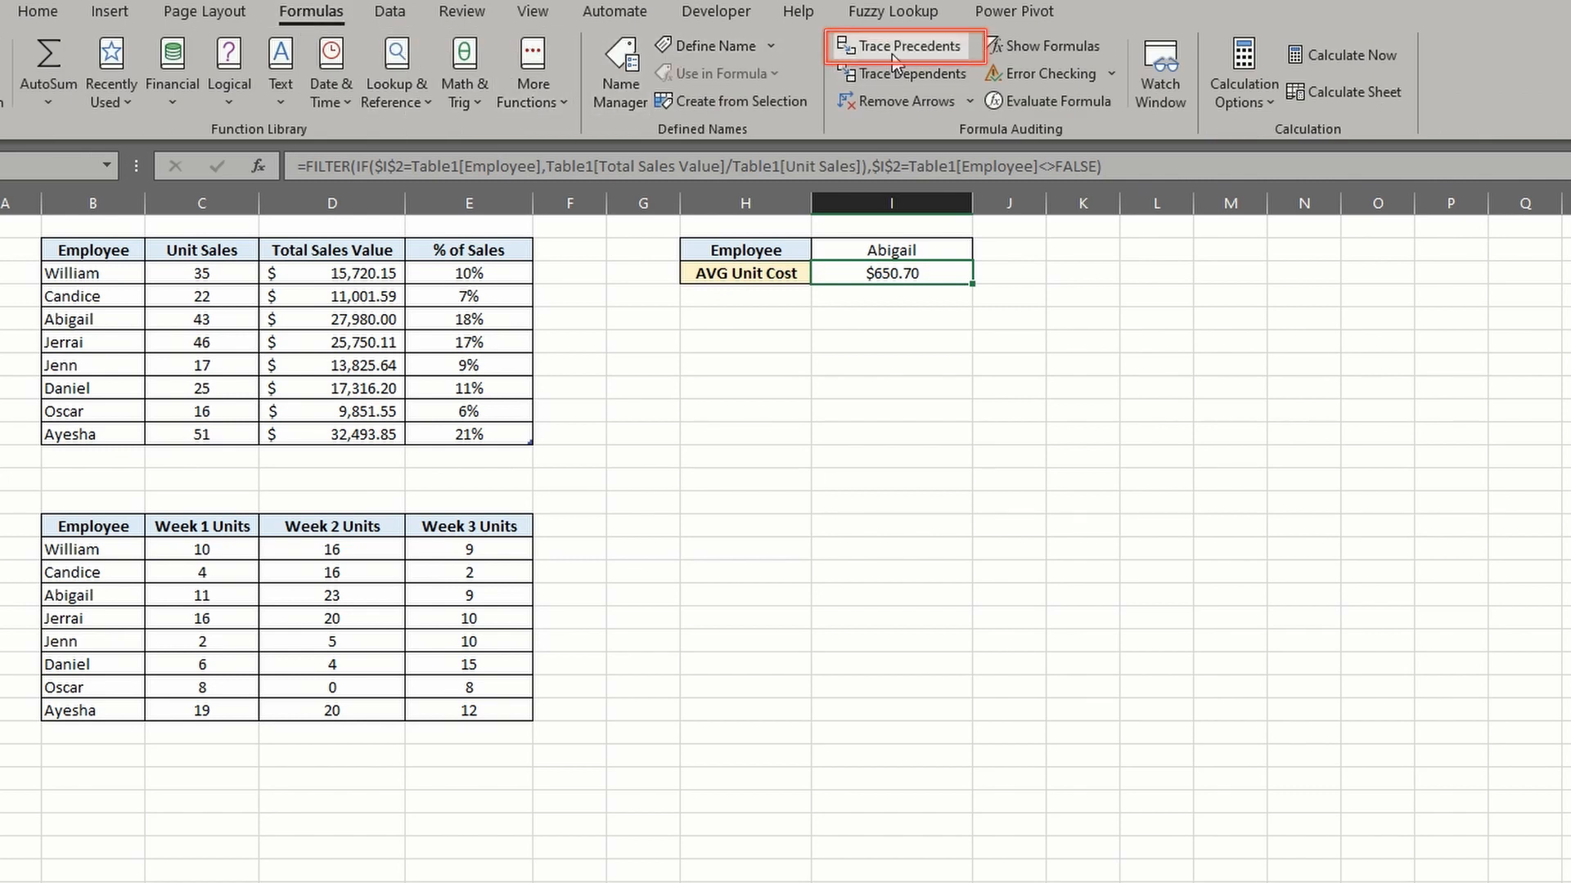
left_click(905, 46)
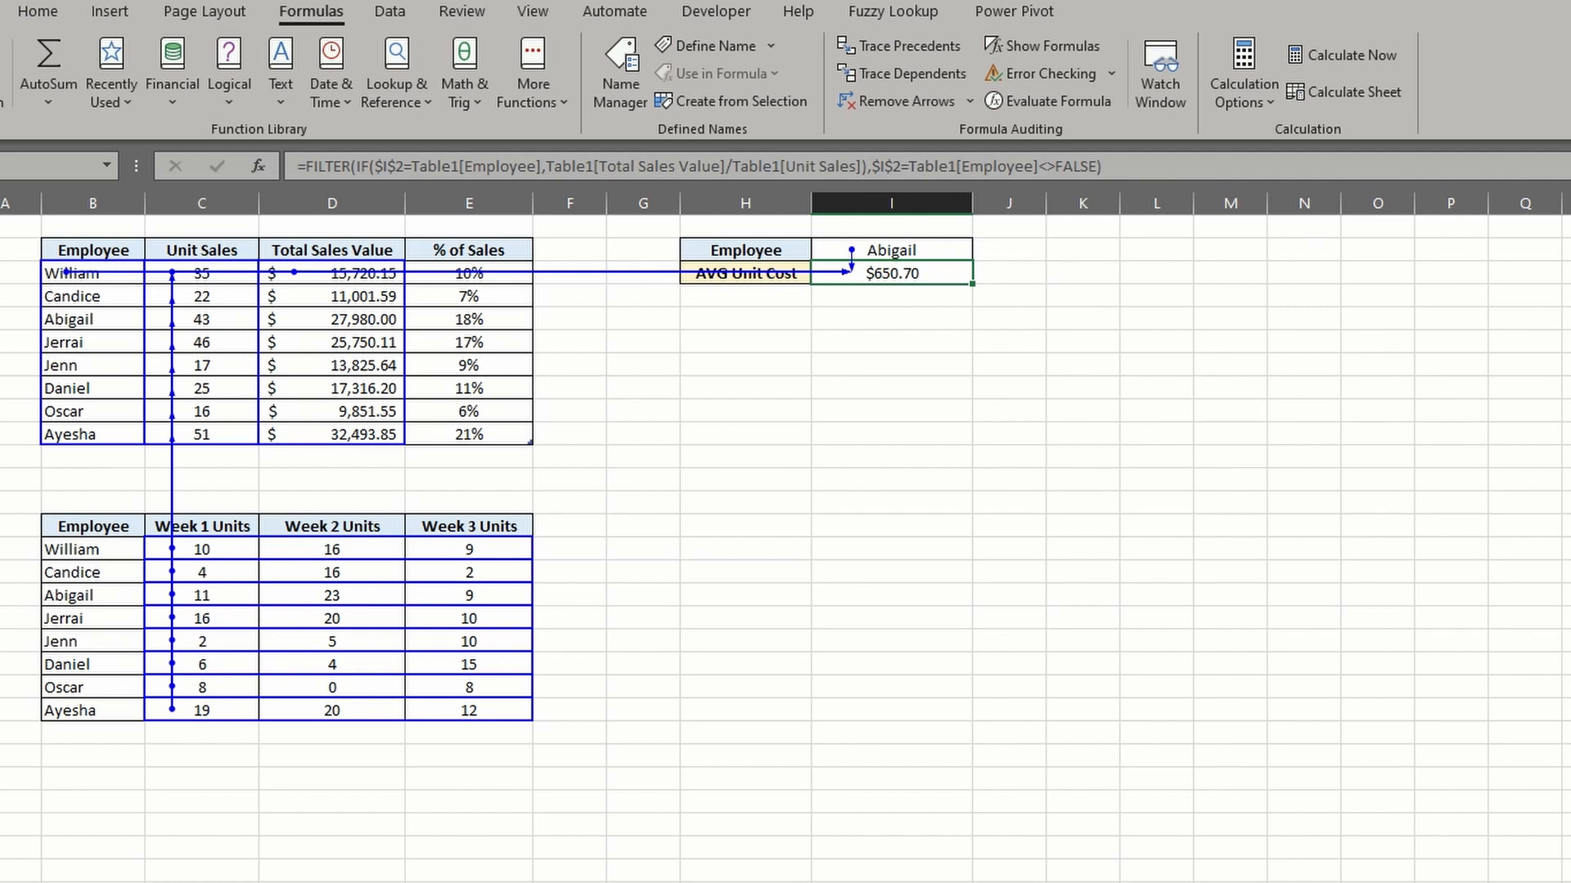
mouse_move(265, 323)
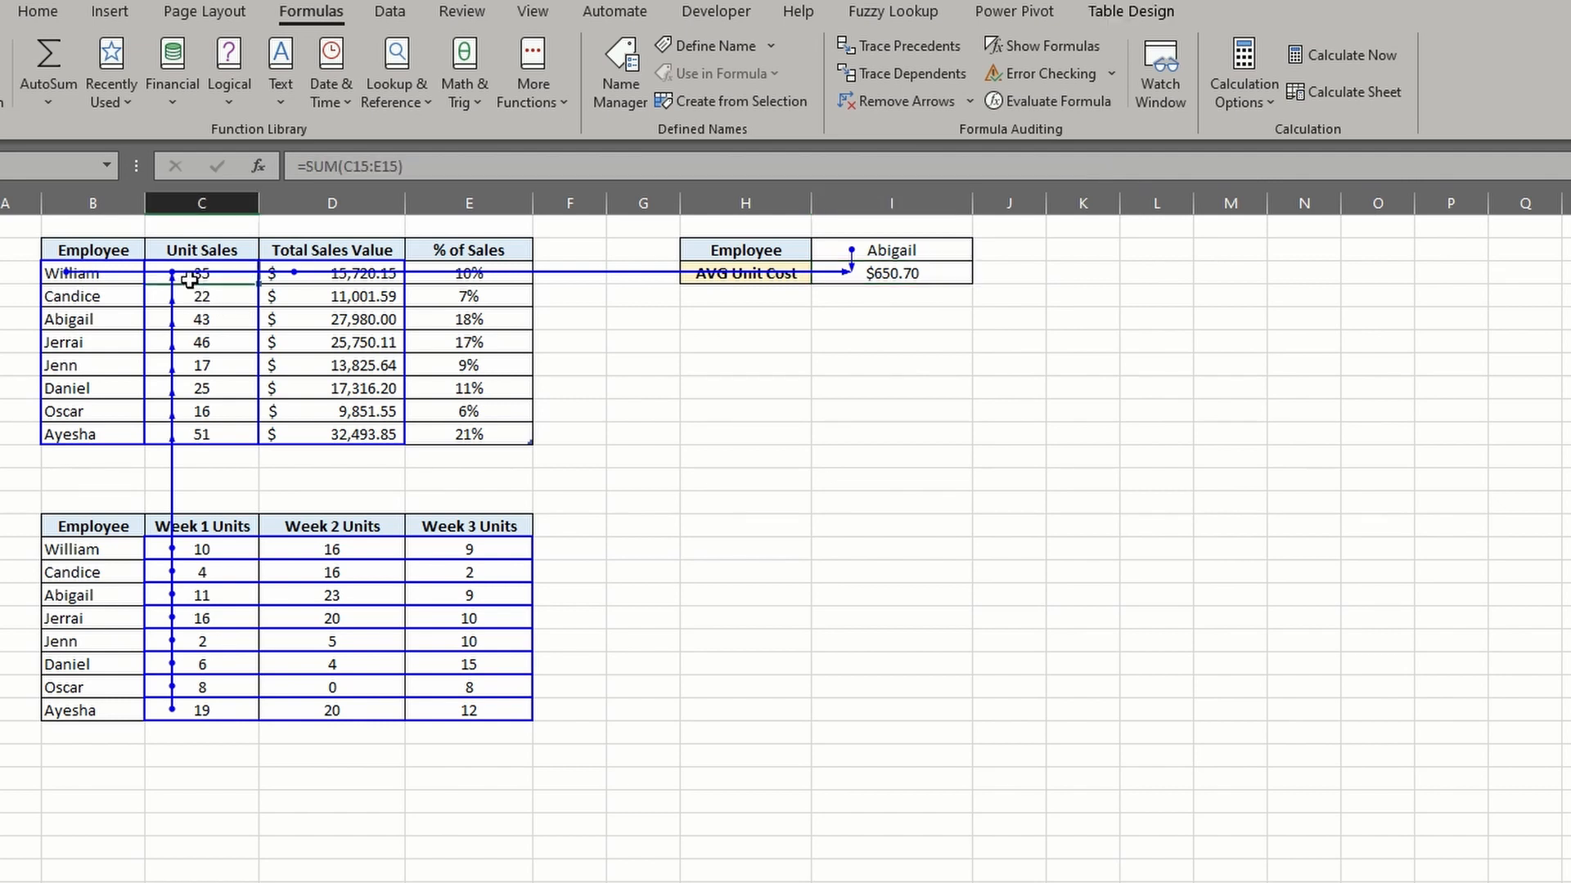
mouse_move(1024, 427)
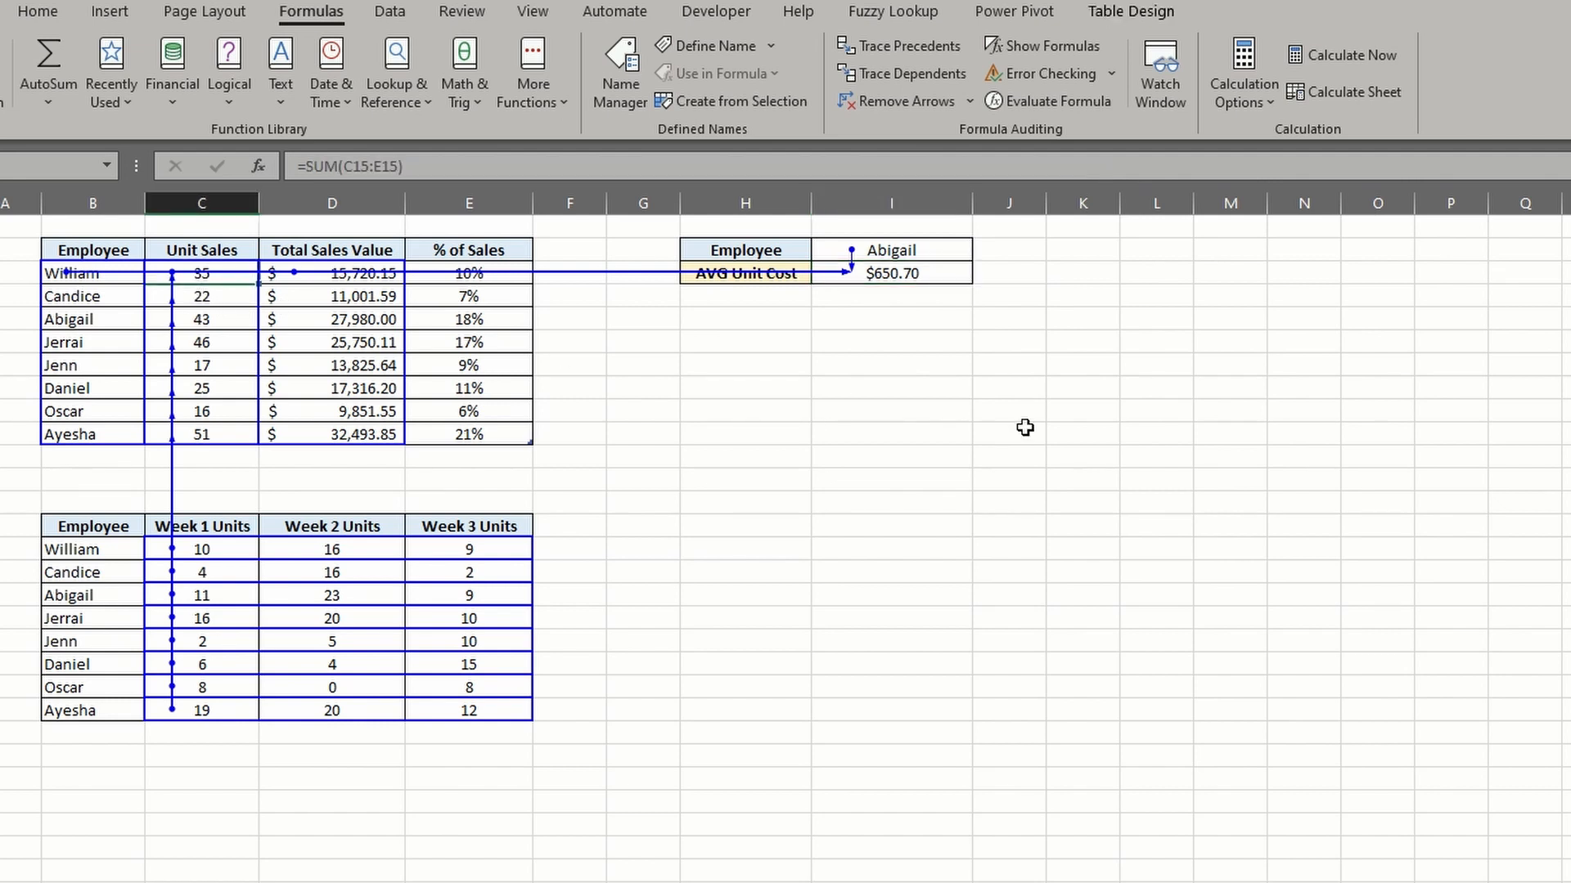
mouse_move(1122, 432)
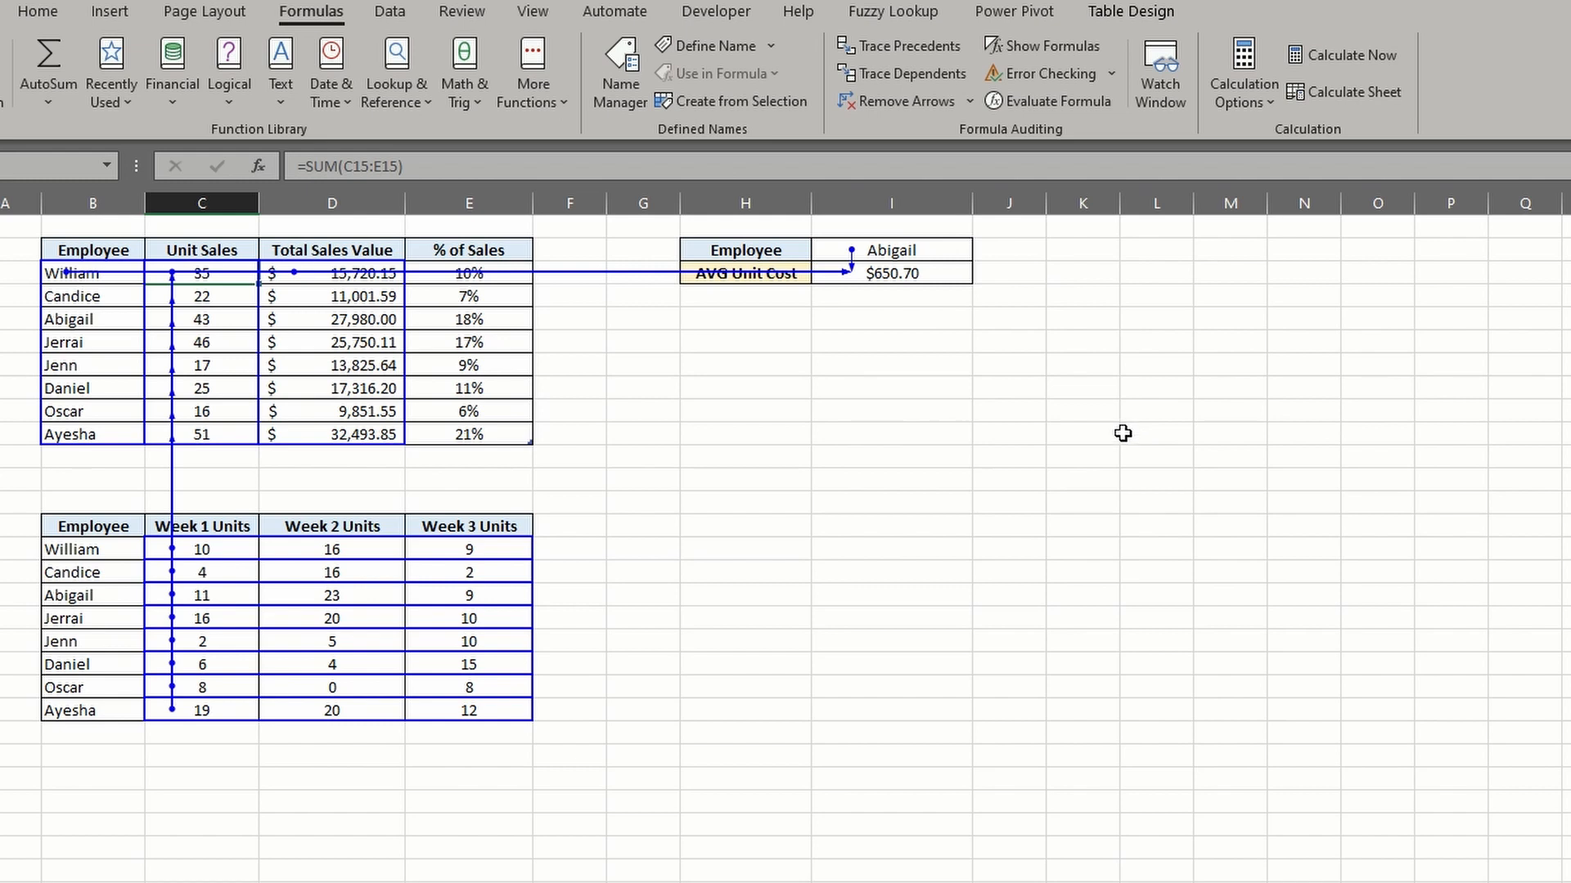
- Trace precedents of Candice's % of Sales cell E4, then remove all tracing arrows
left_click(897, 101)
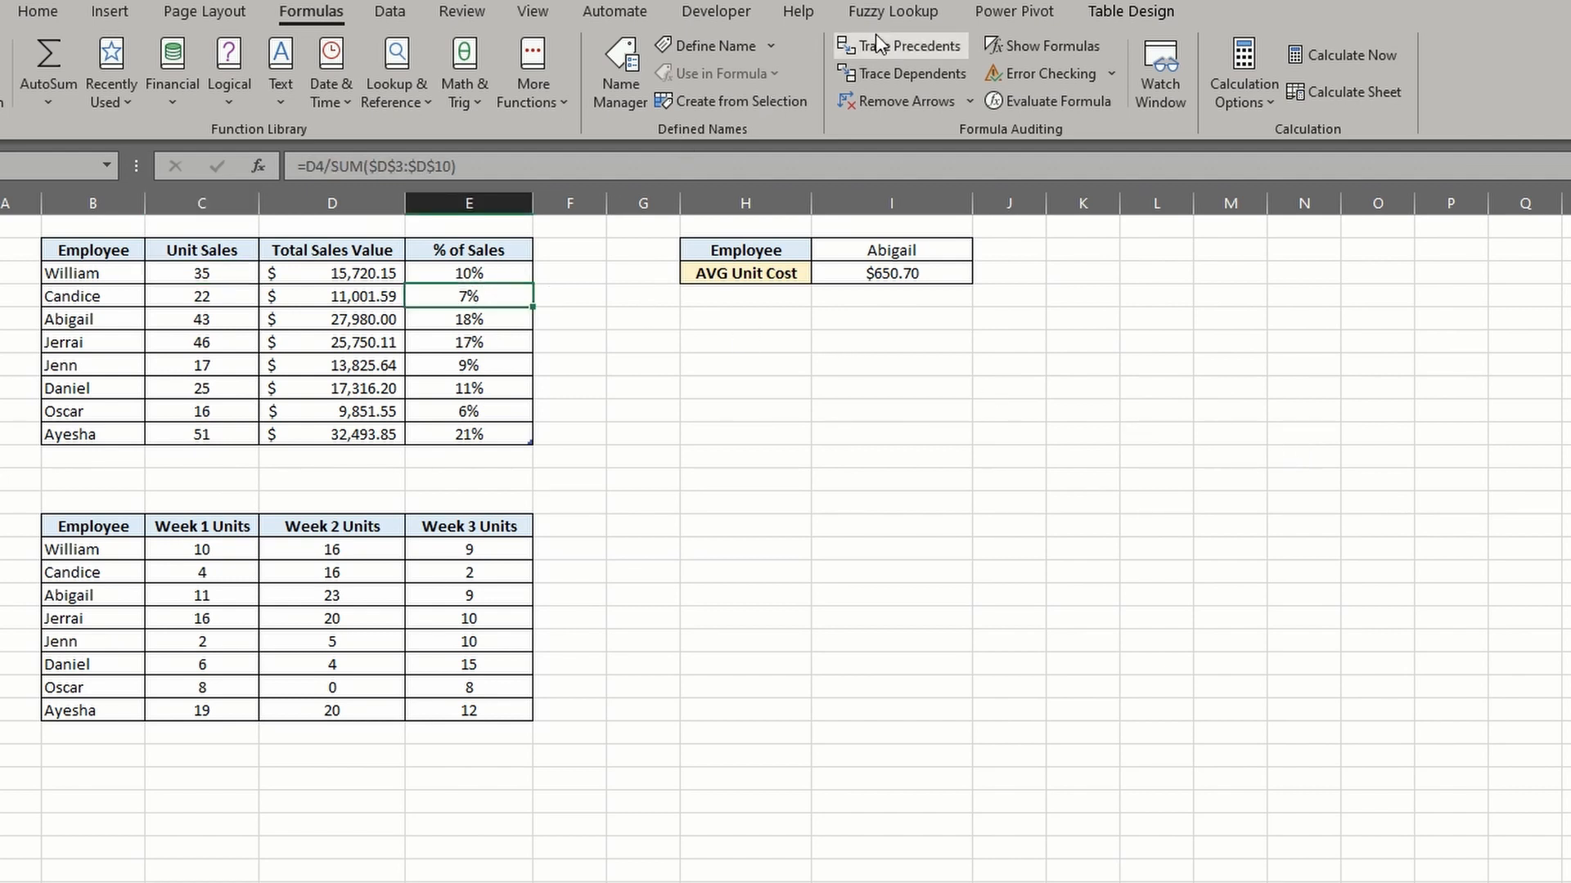
left_click(900, 46)
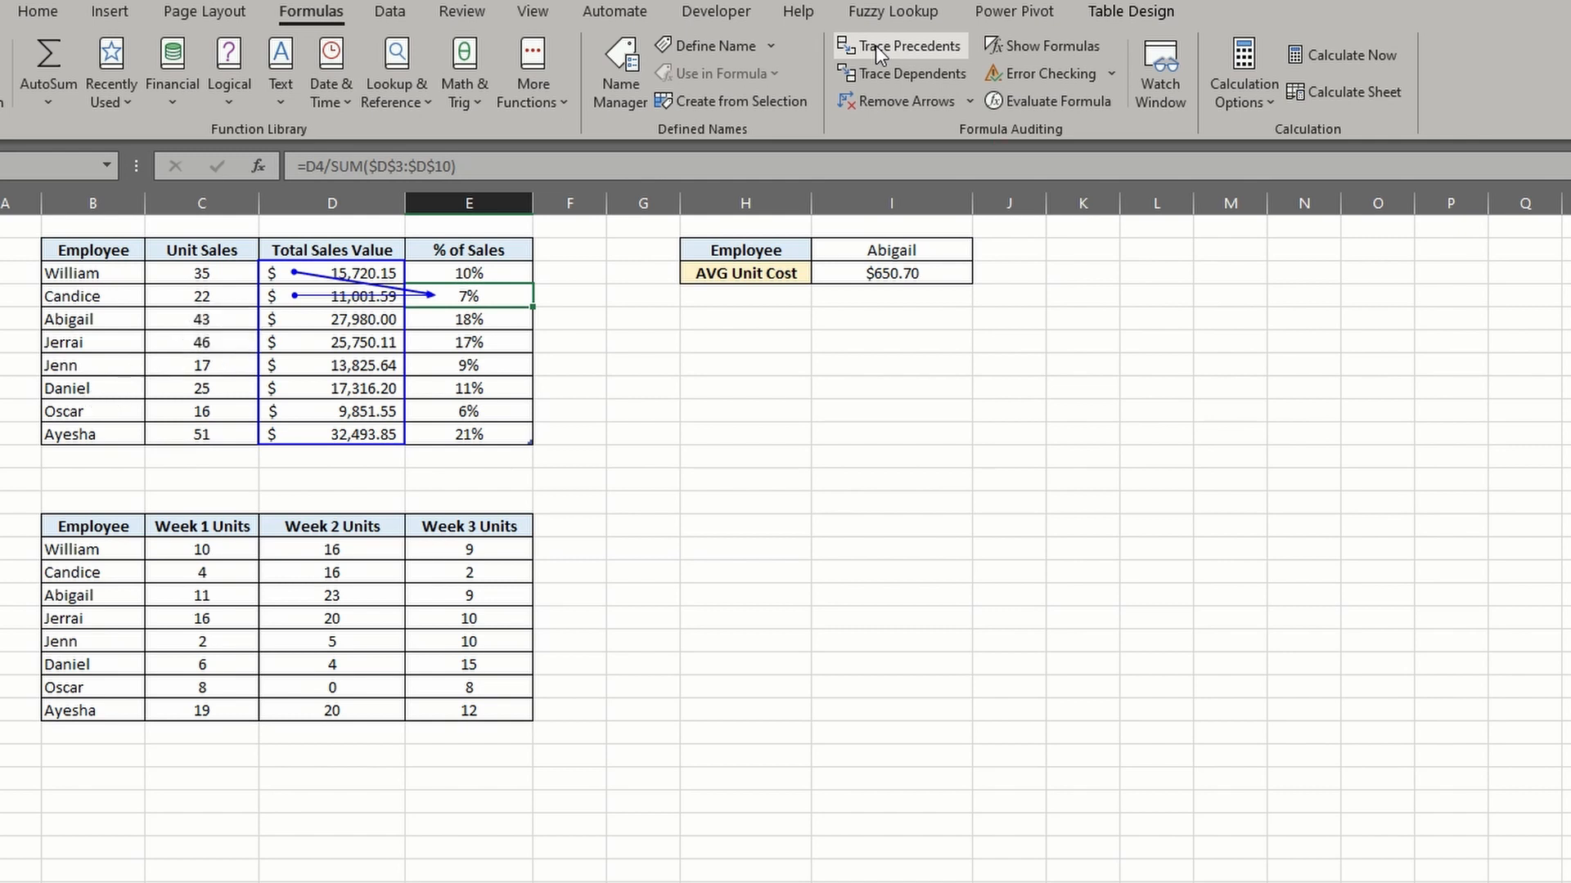
left_click(898, 100)
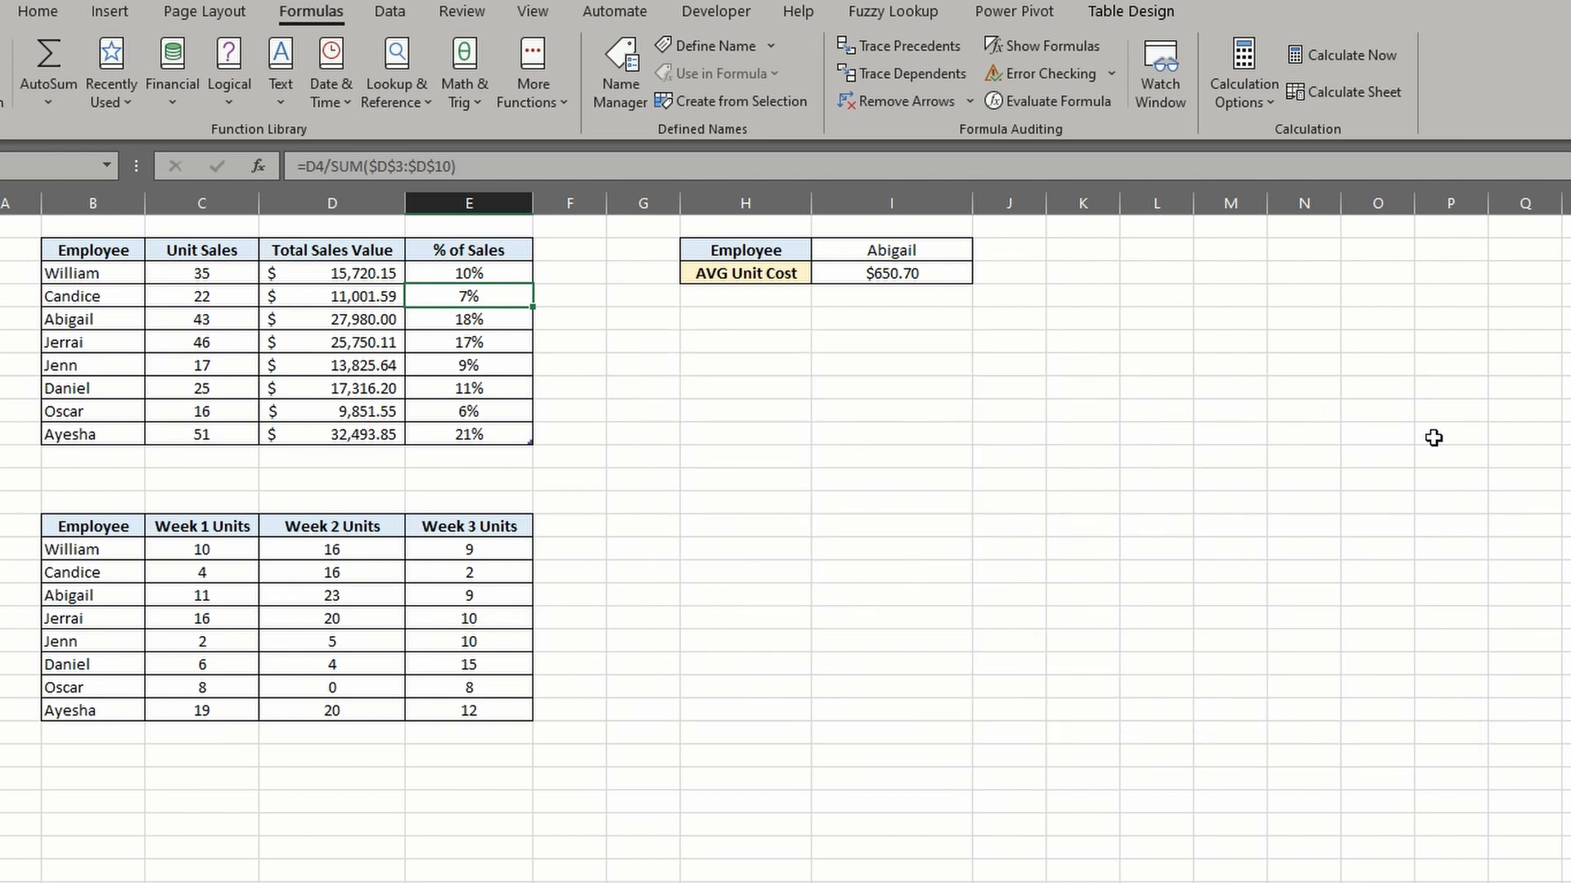
mouse_move(1386, 439)
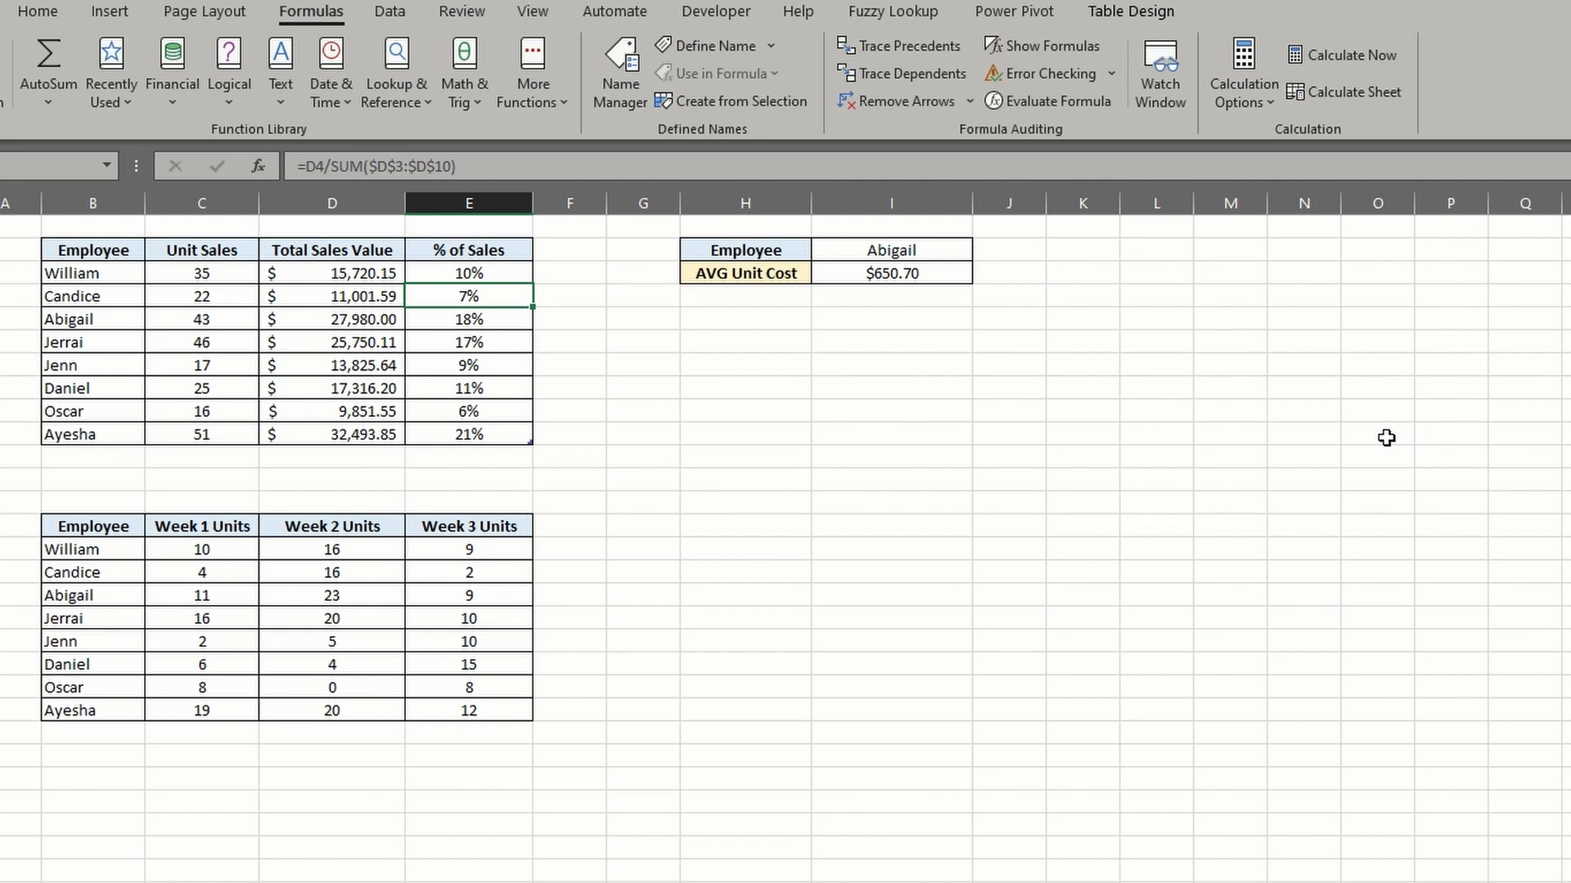
mouse_move(199, 595)
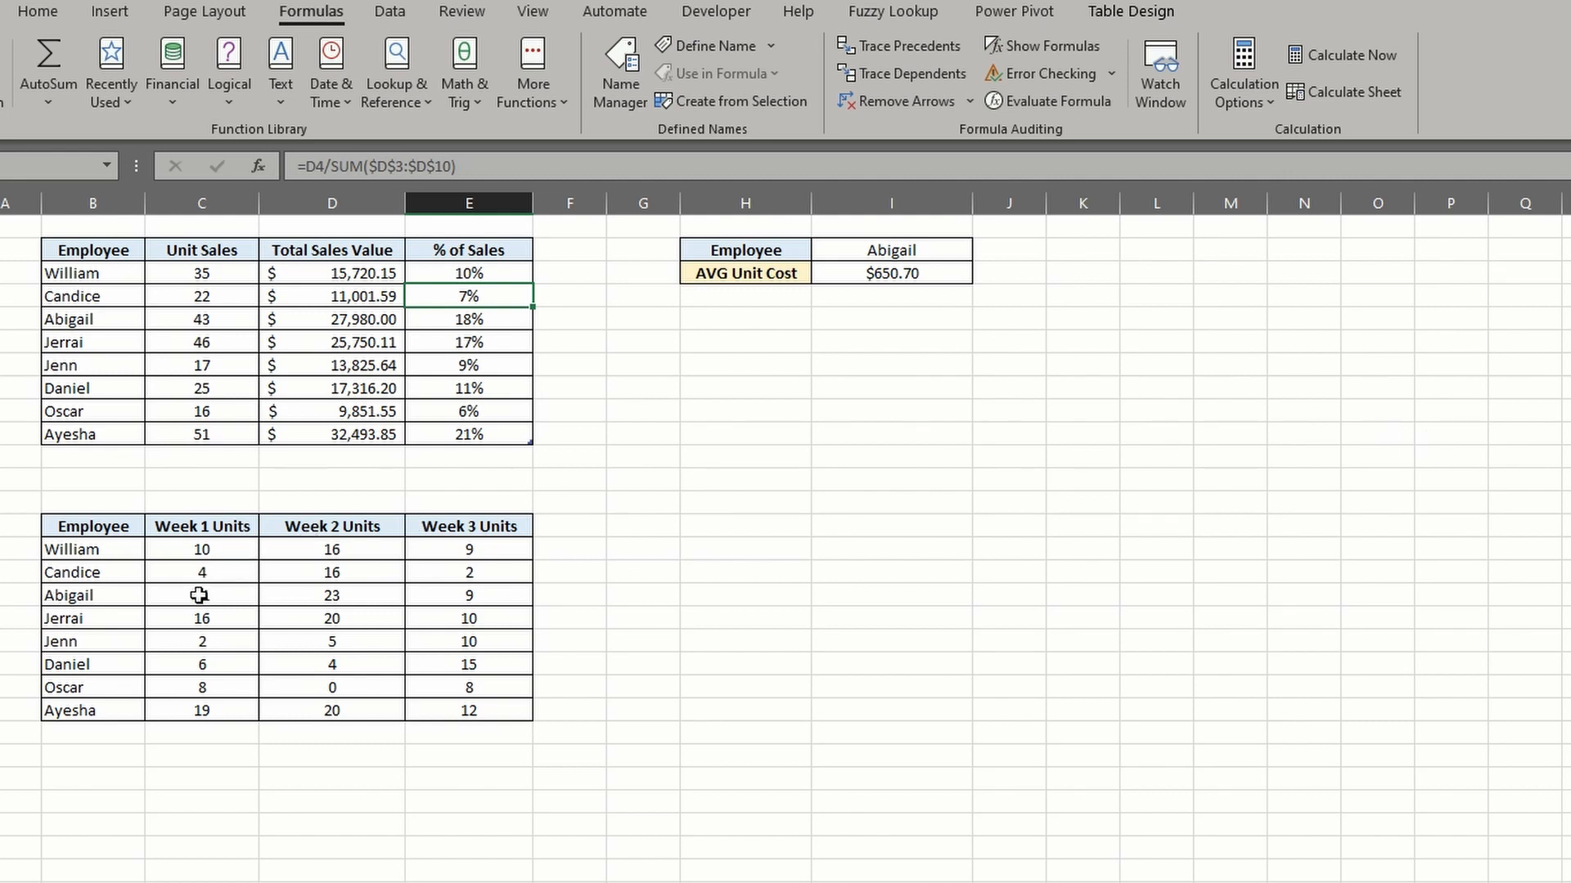
- Trace two levels of dependents from Abigail's Week 1 Units in C17 to the average unit cost
type("11")
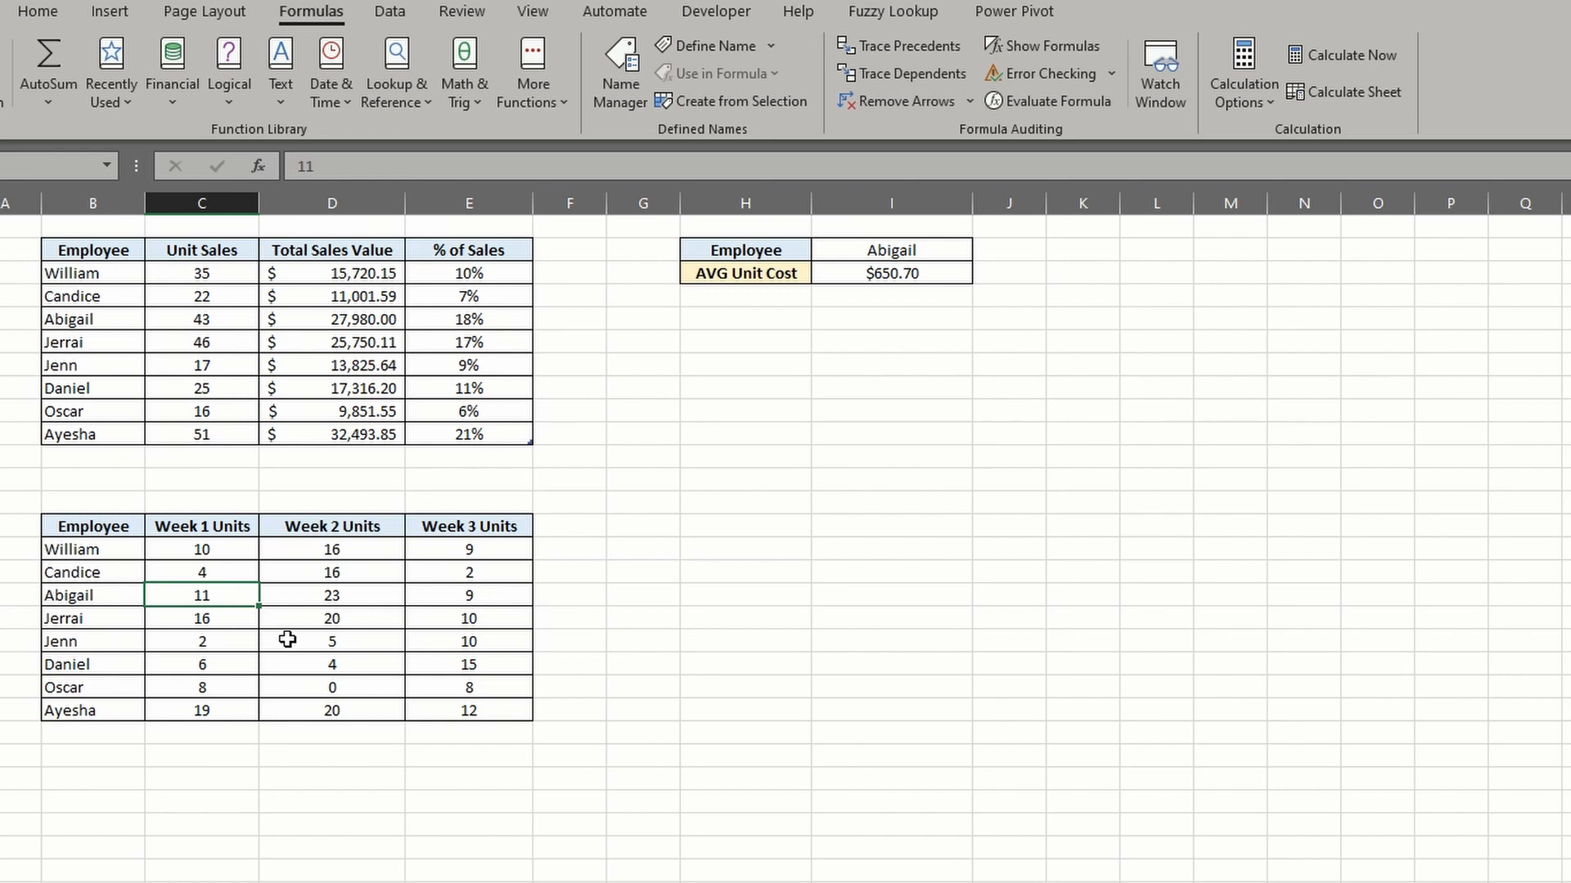
left_click(901, 74)
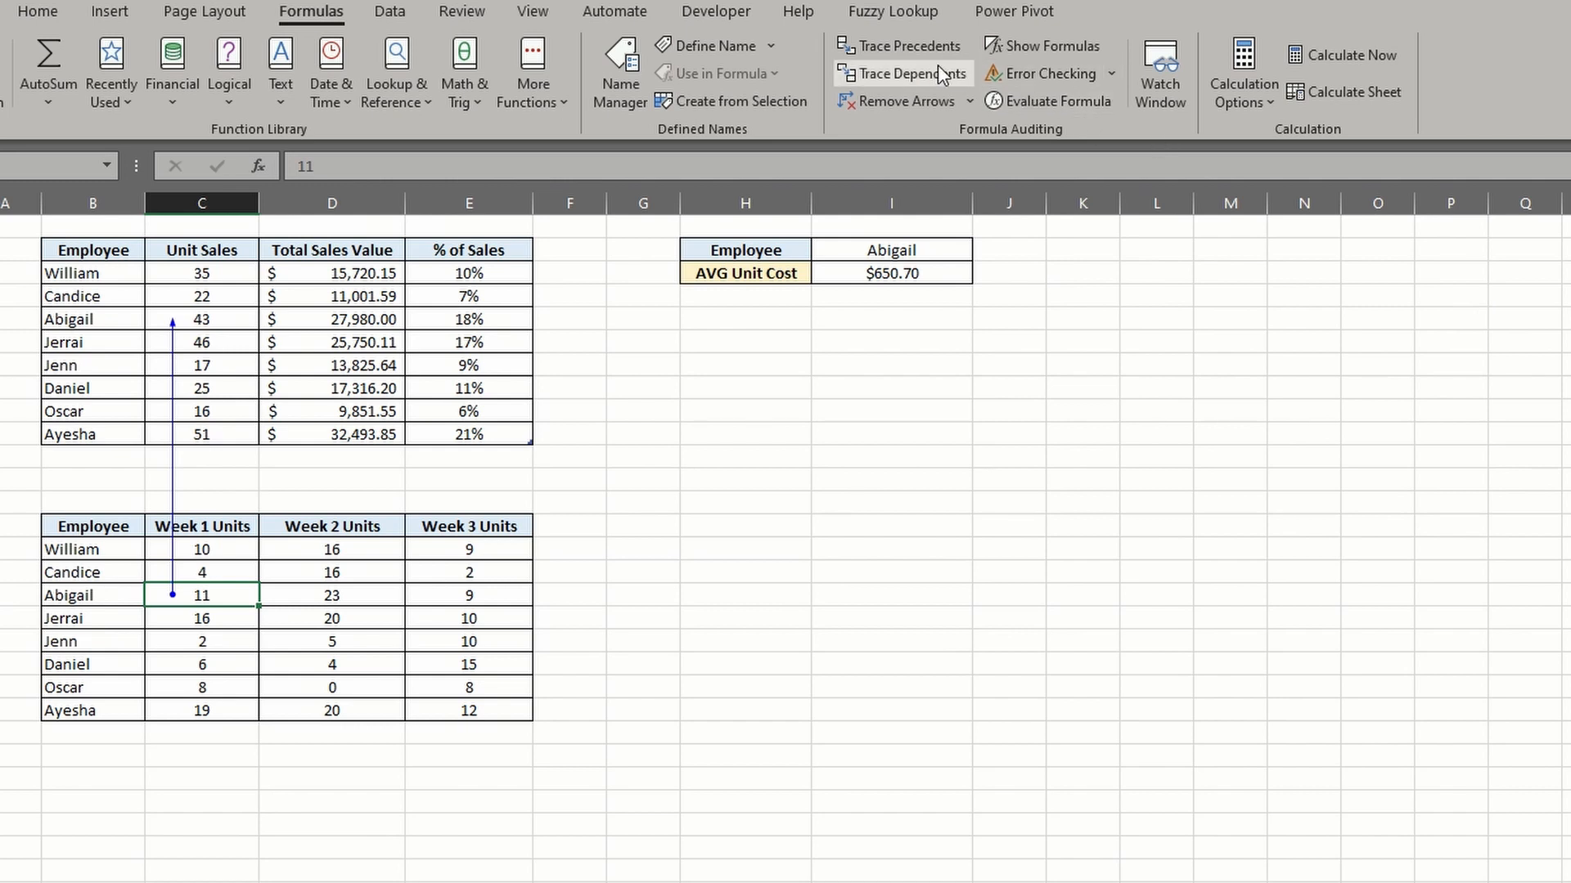
left_click(899, 73)
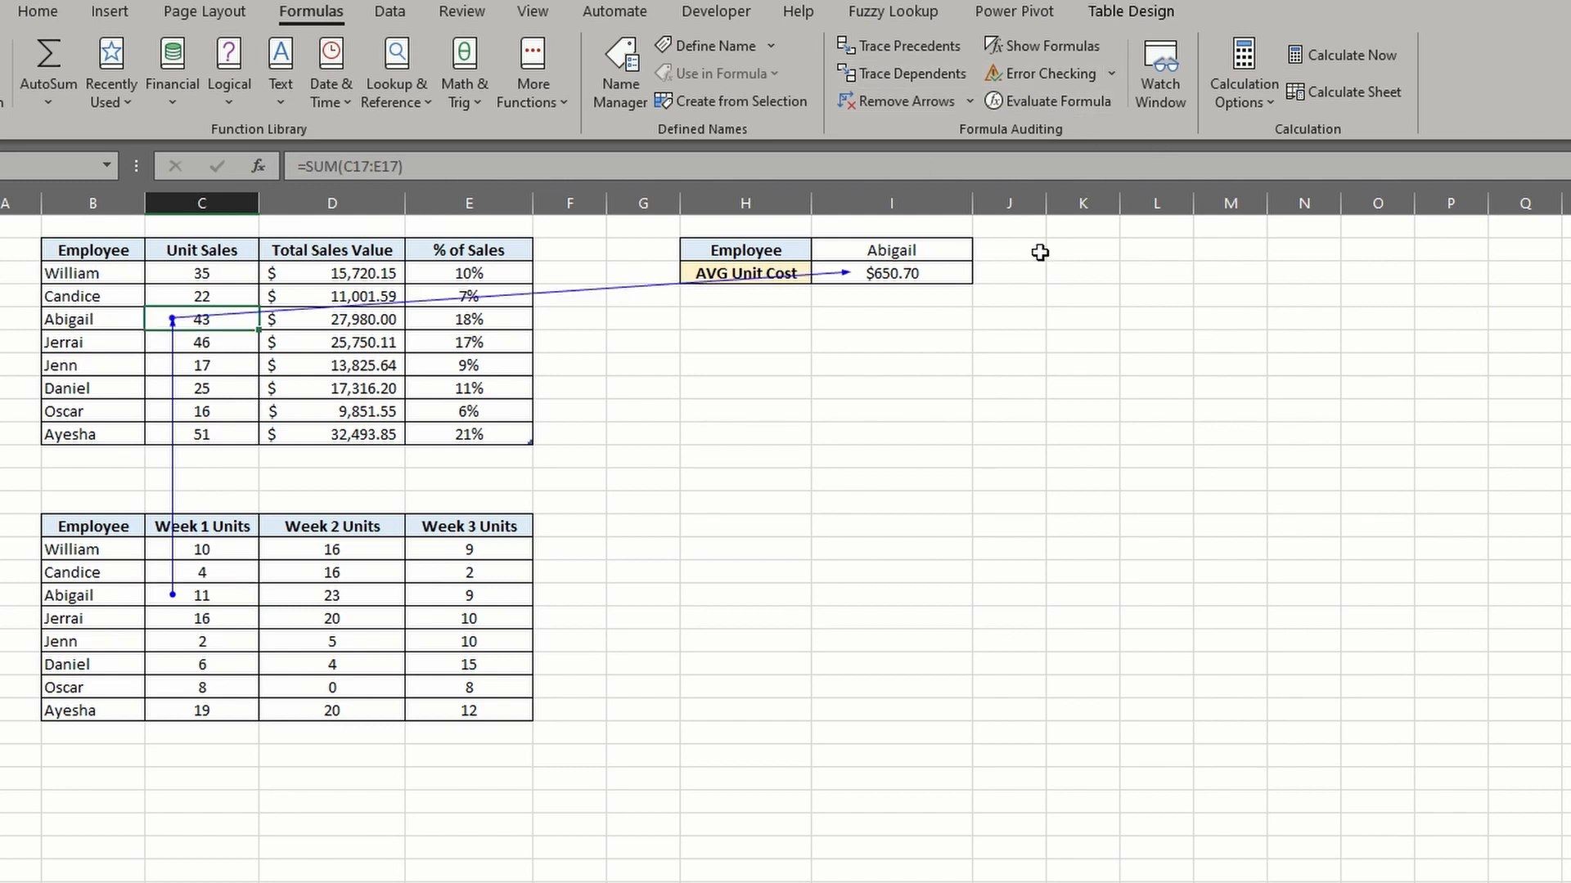
mouse_move(1180, 365)
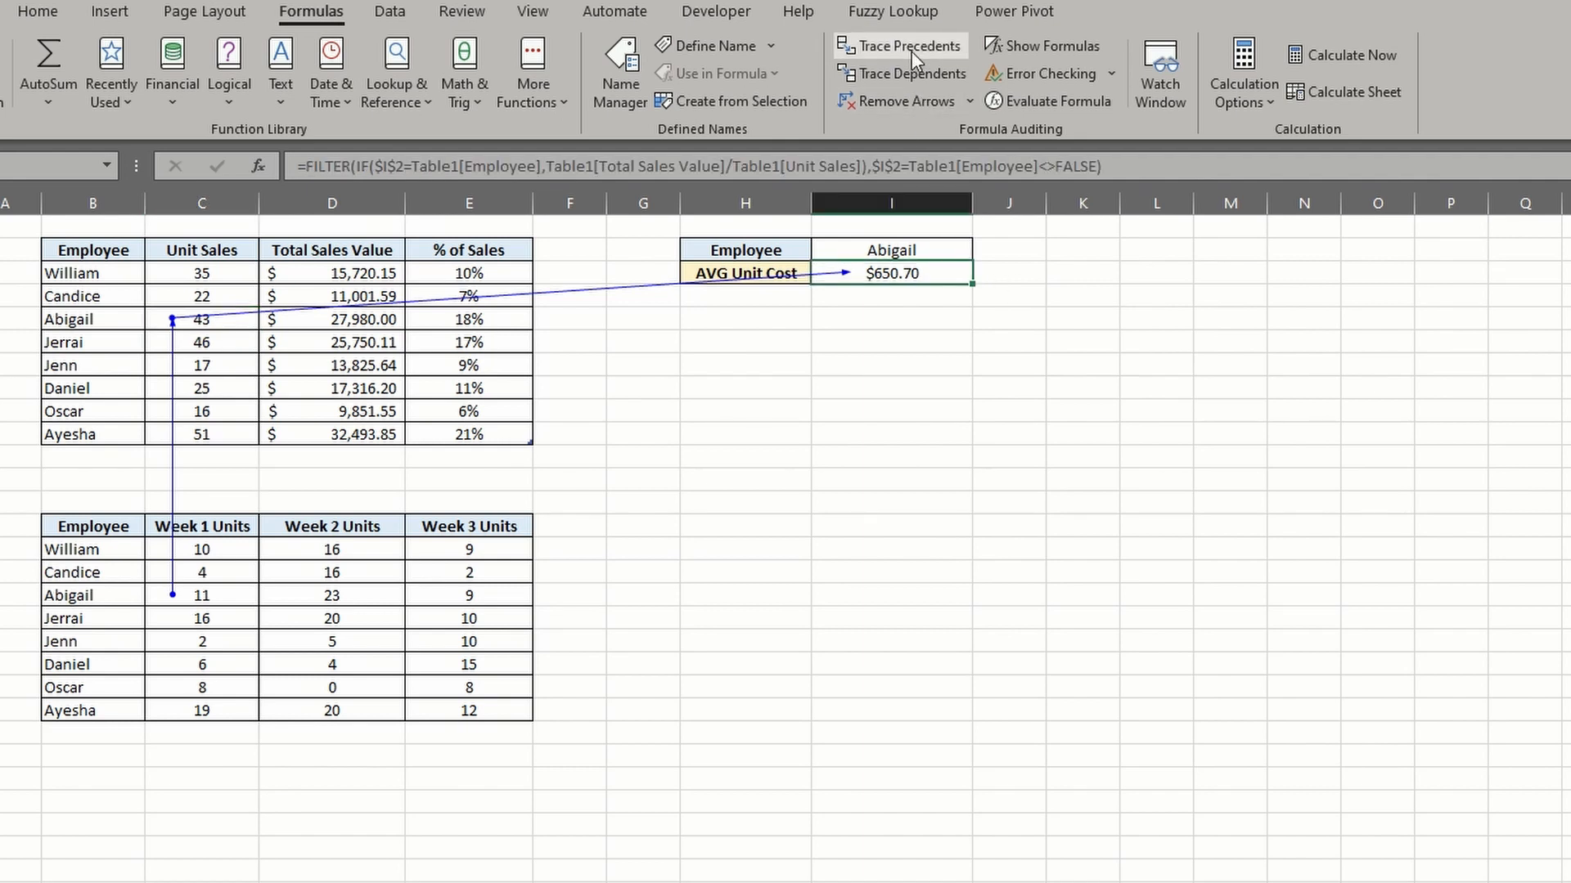
- Trace precedents of the average unit cost in I3 and list the Remove Arrows choices
left_click(900, 46)
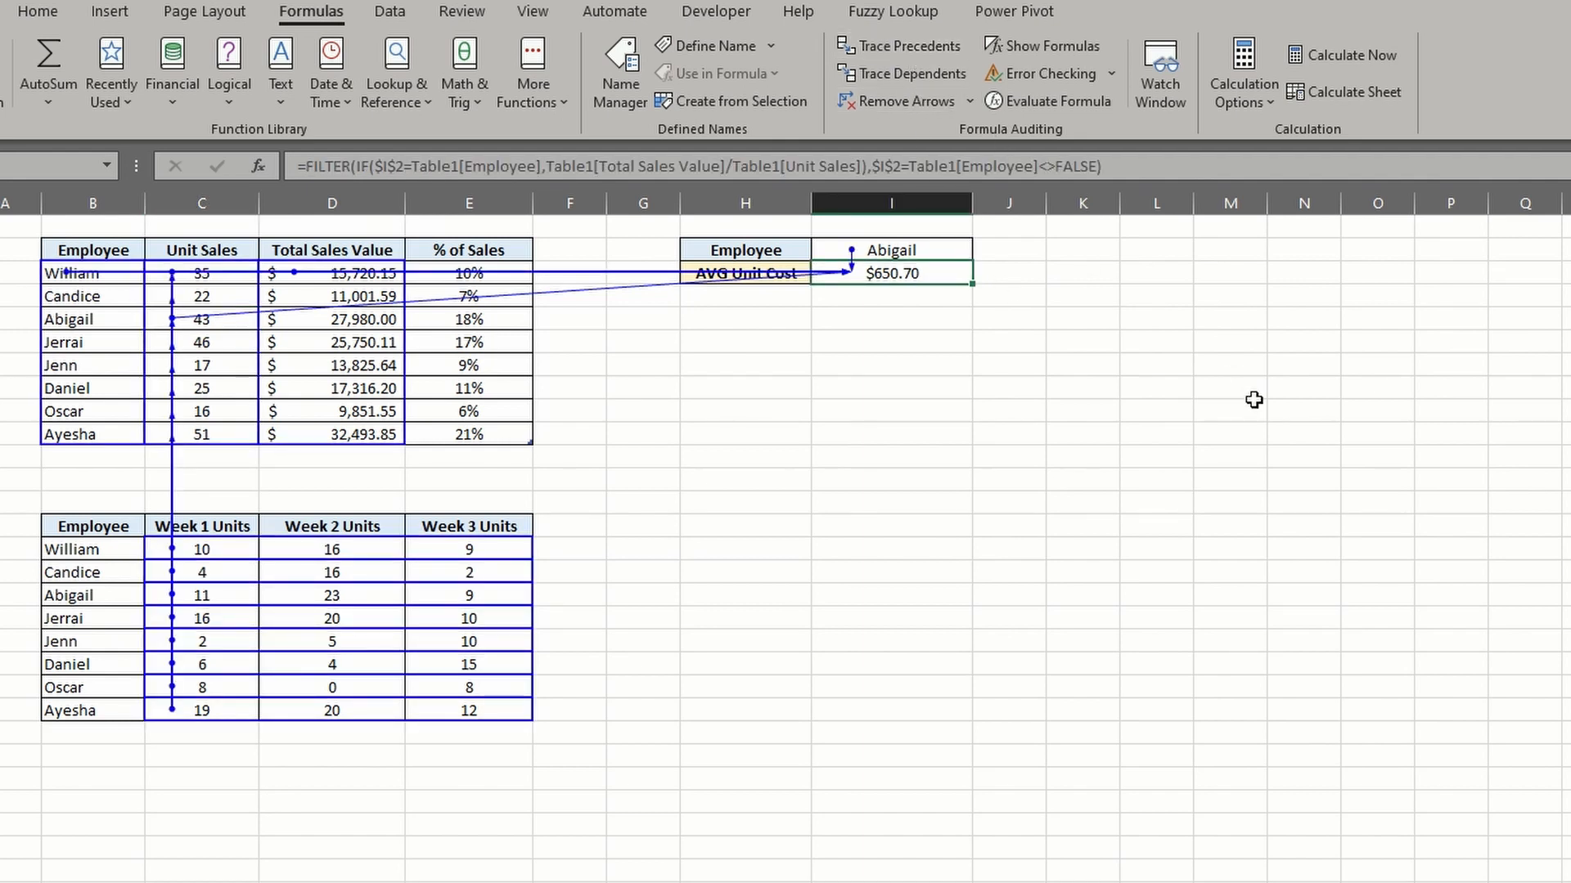
left_click(967, 100)
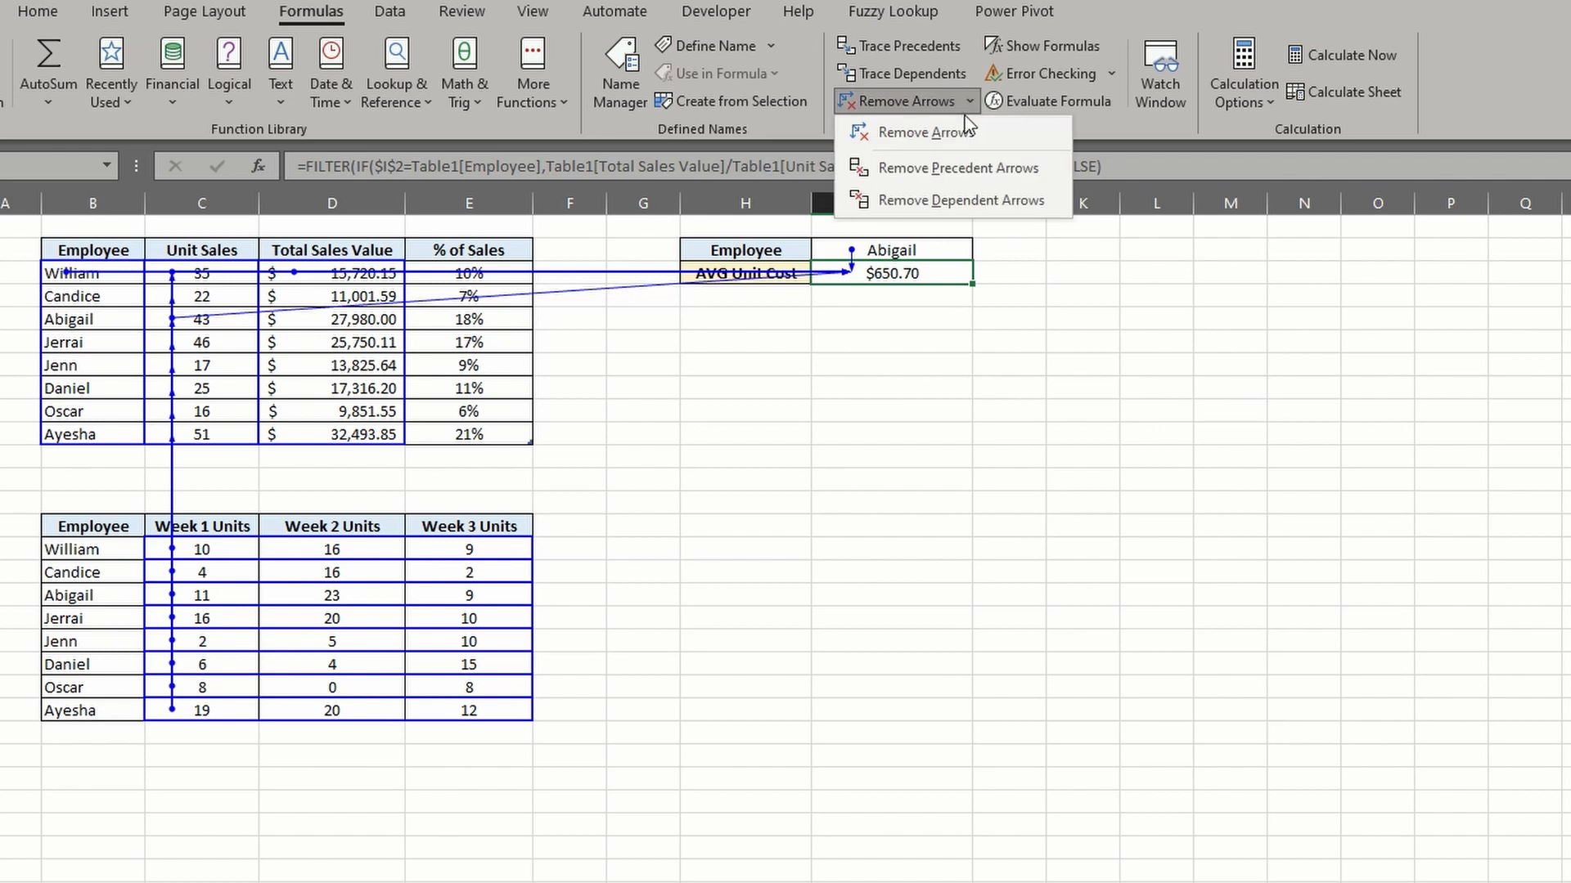